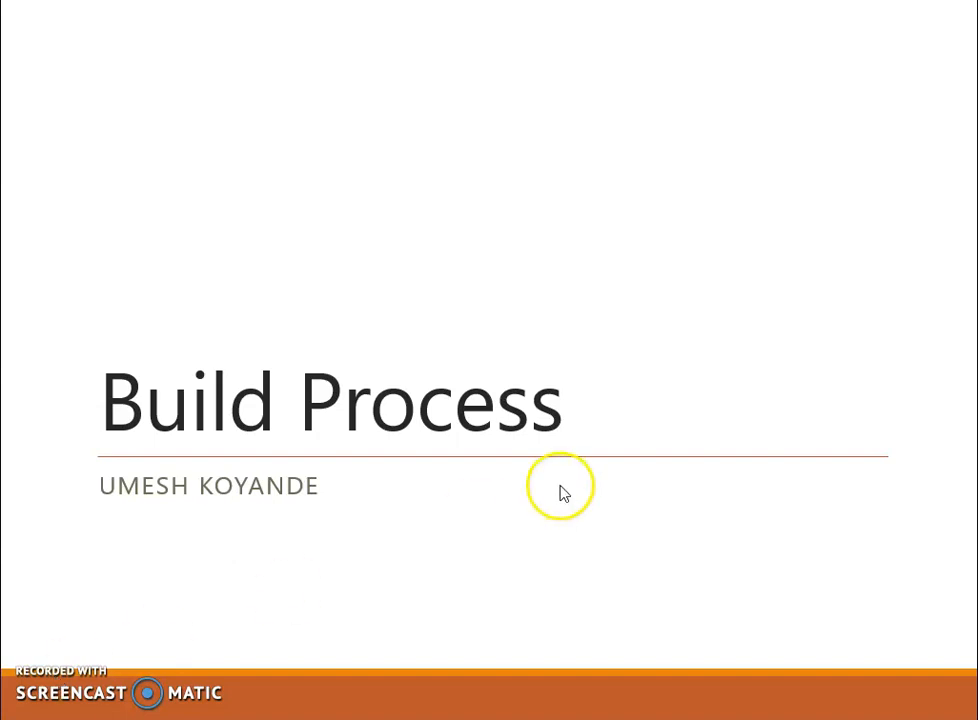
pyautogui.moveTo(757, 401)
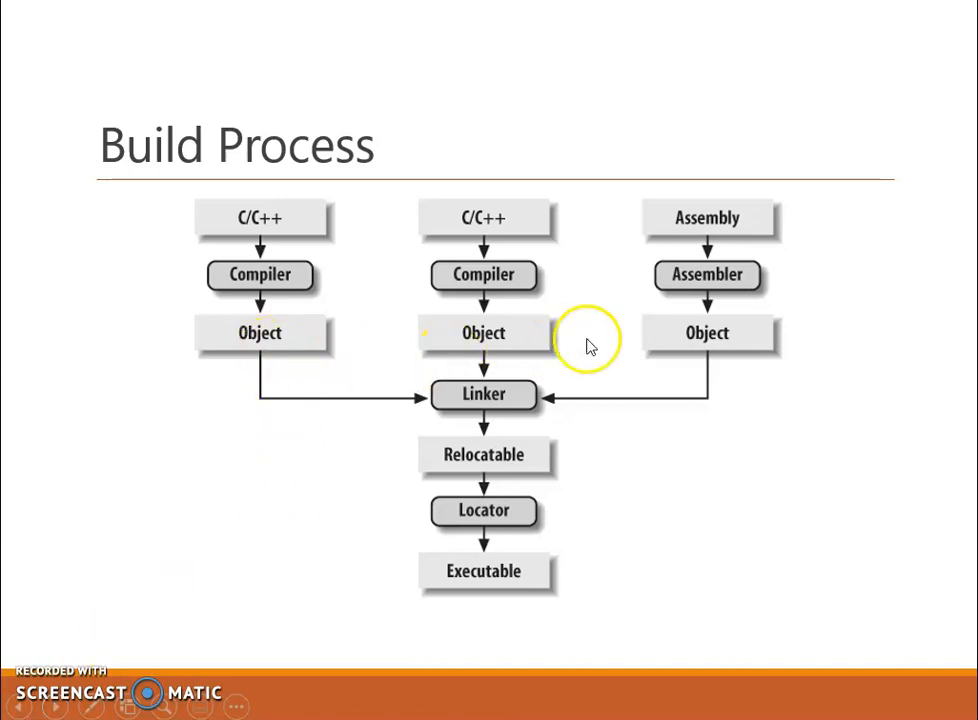
pyautogui.moveTo(726, 332)
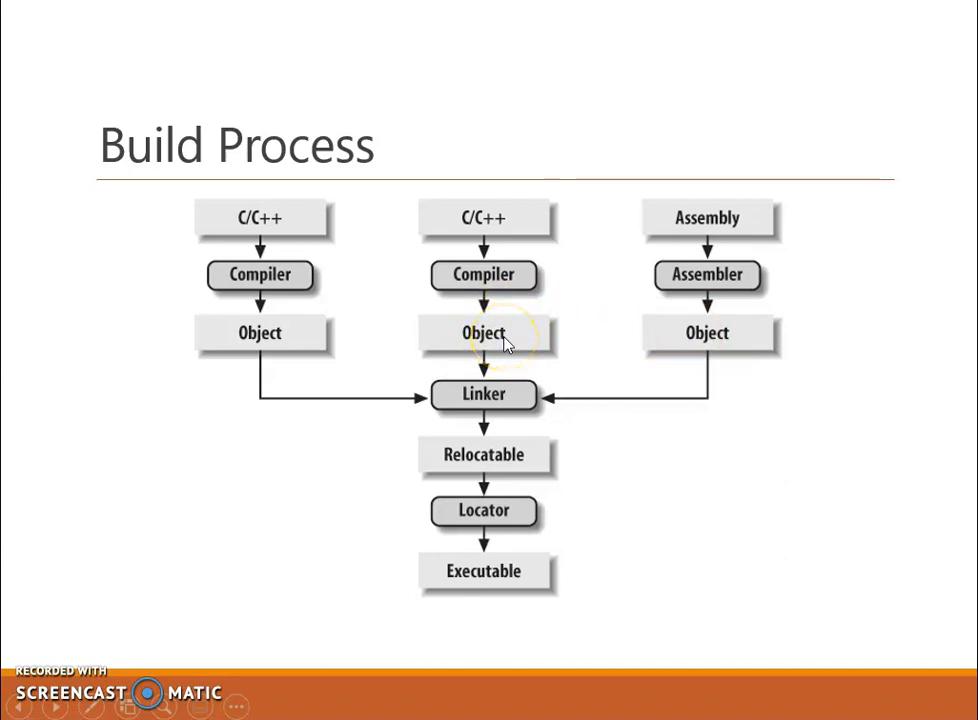
pyautogui.moveTo(506, 343)
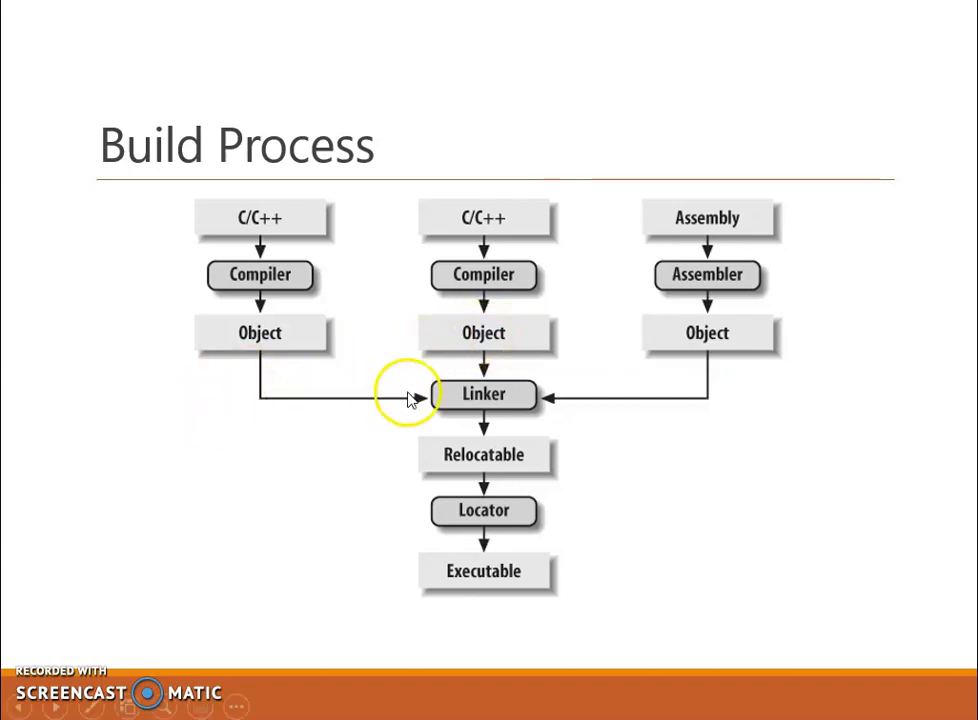
pyautogui.moveTo(495, 410)
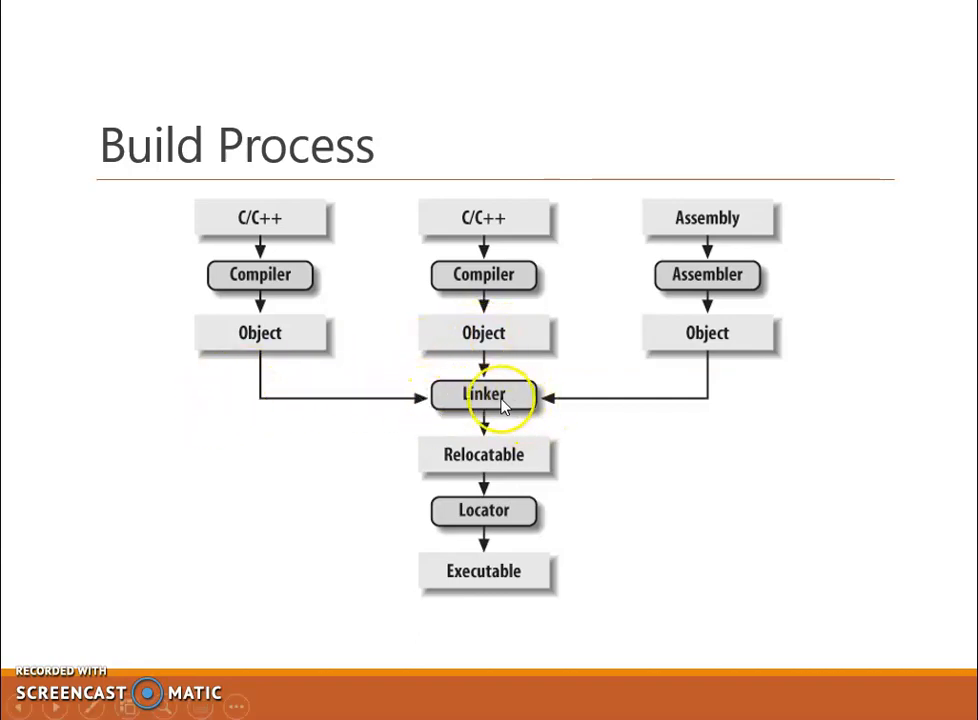
pyautogui.moveTo(494, 409)
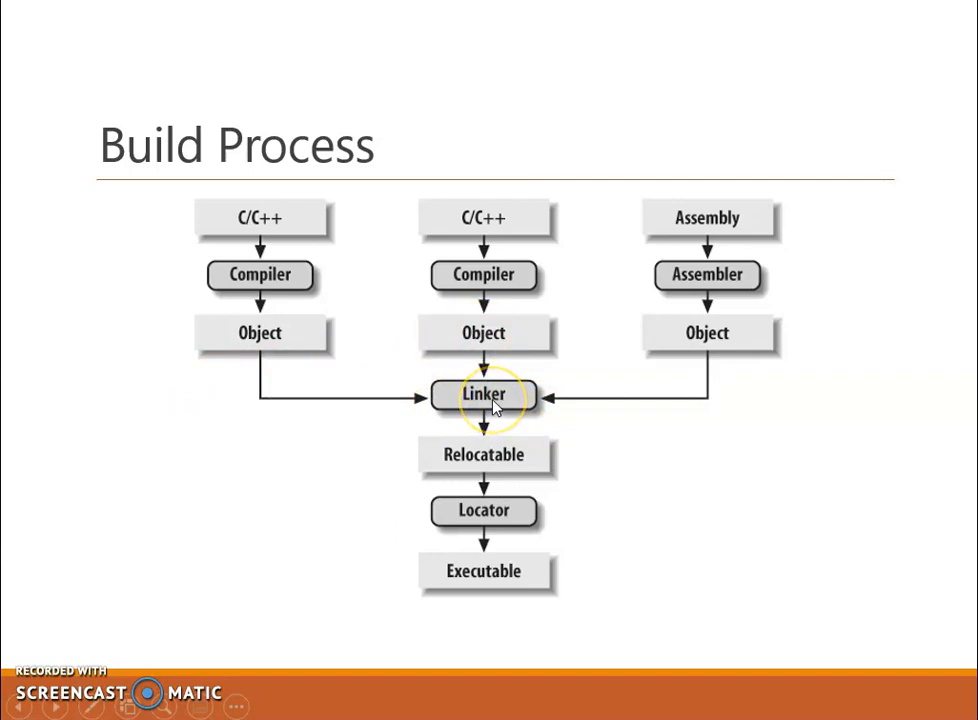